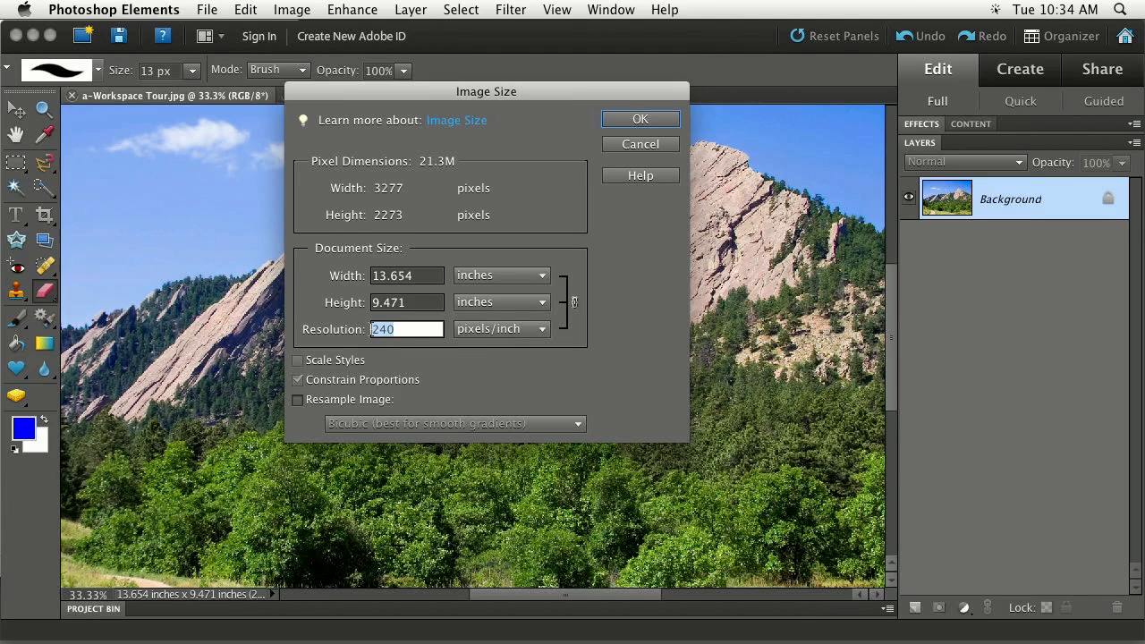
# Set the resolution to 72 ppi without resampling, growing the print size to 45.514 × 31.569 in.
pyautogui.write('27')
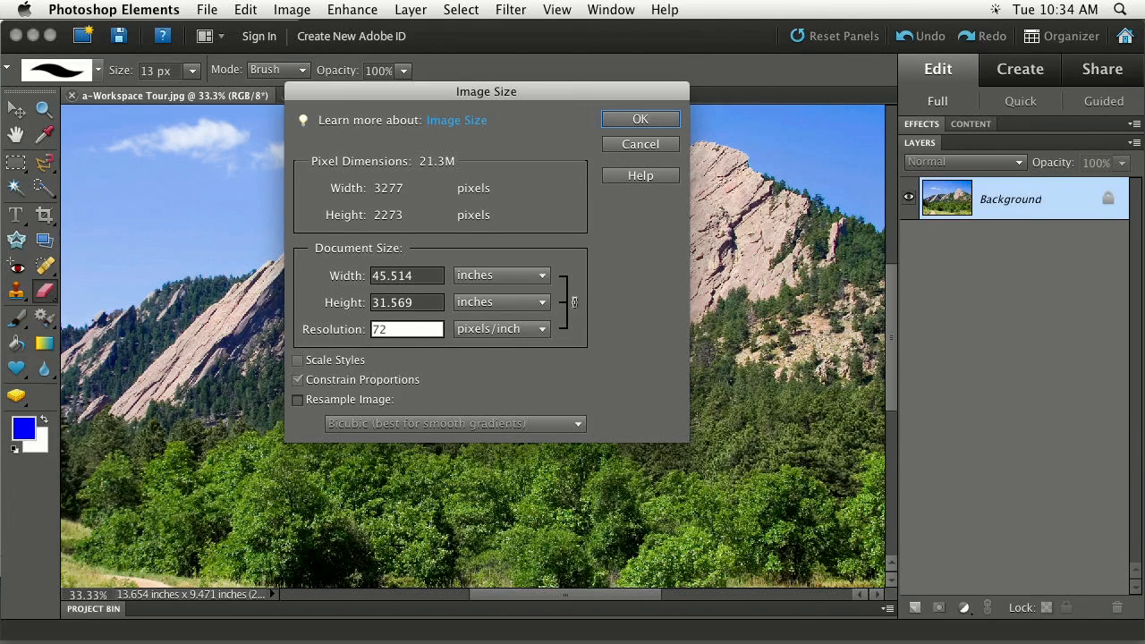
pyautogui.click(408, 329)
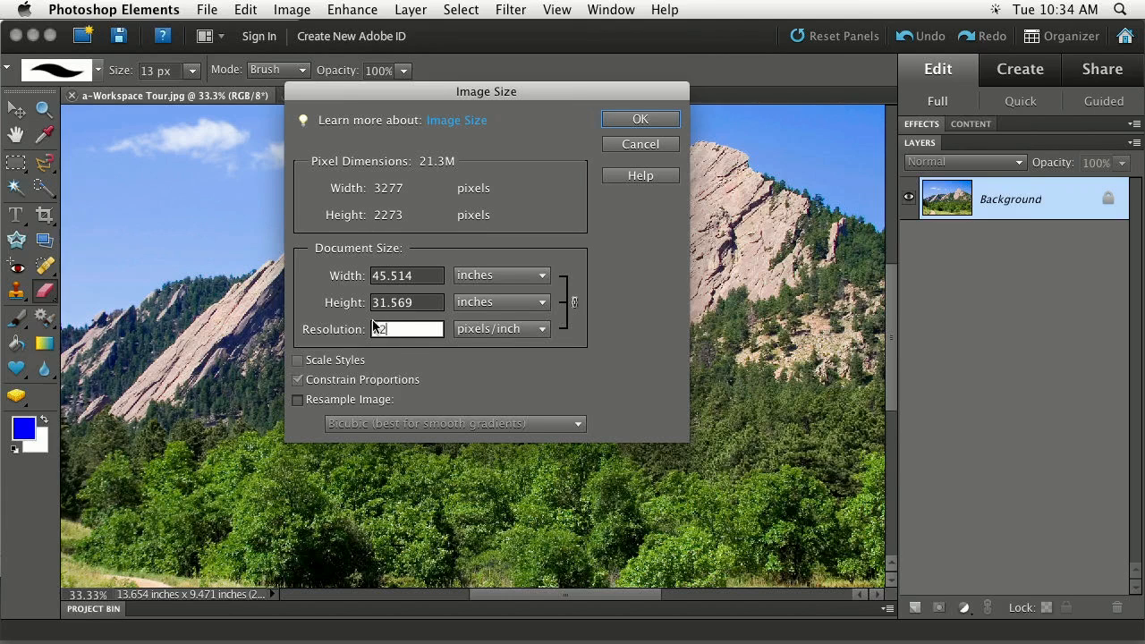
pyautogui.moveTo(382, 315)
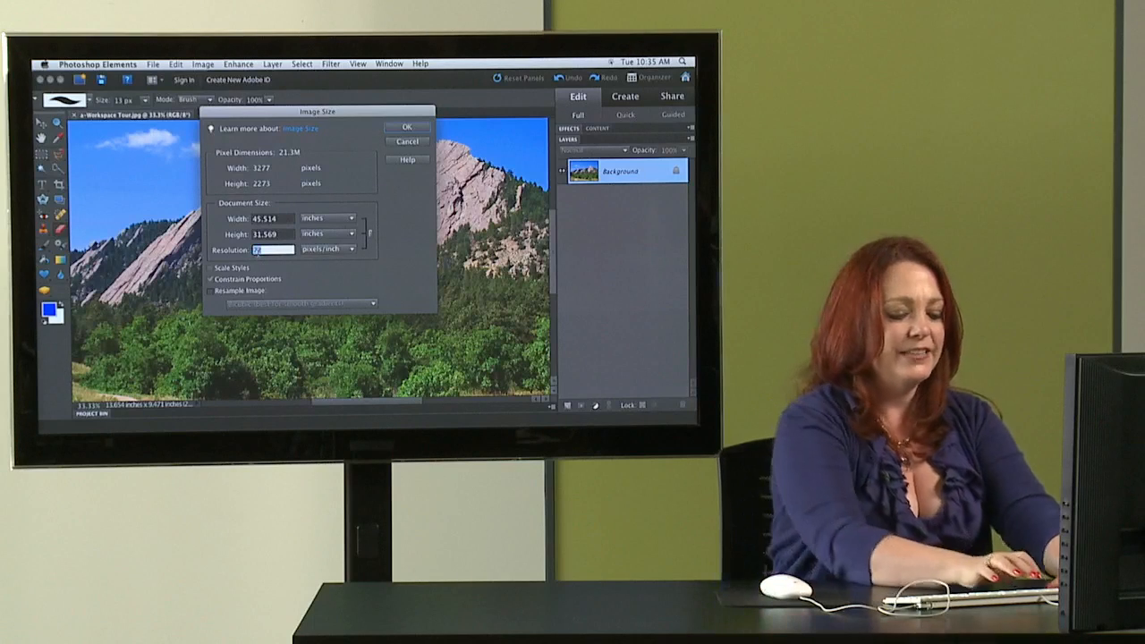
# Raise the resolution to 600 ppi, shrinking the print size to 5.462 × 3.788 in.
pyautogui.write('600')
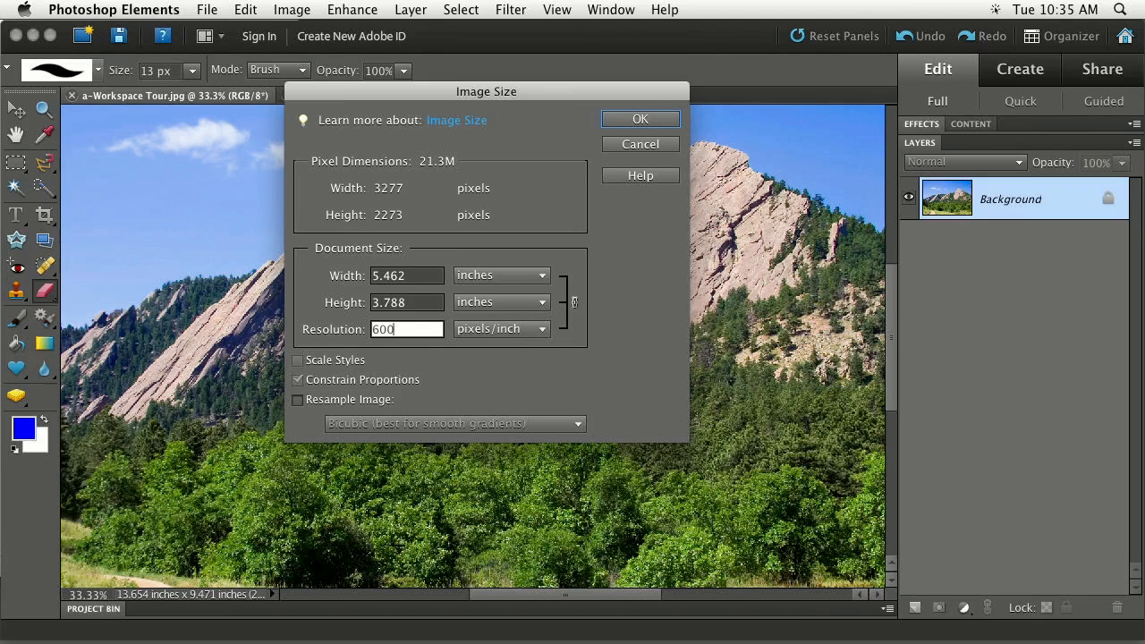
pyautogui.moveTo(404, 351)
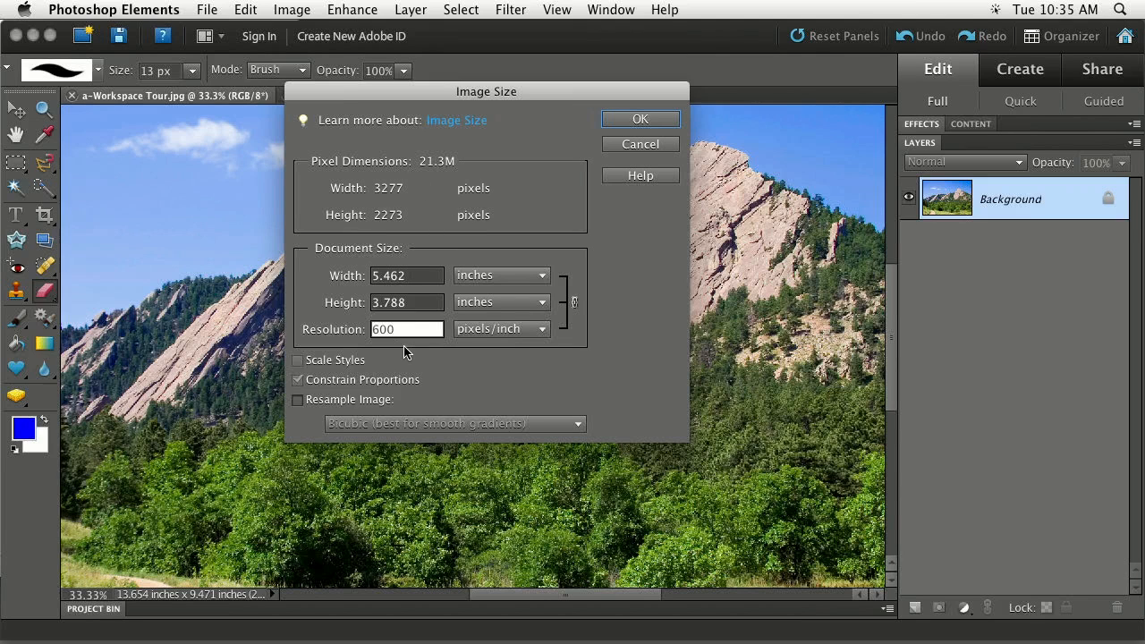
pyautogui.moveTo(404, 351)
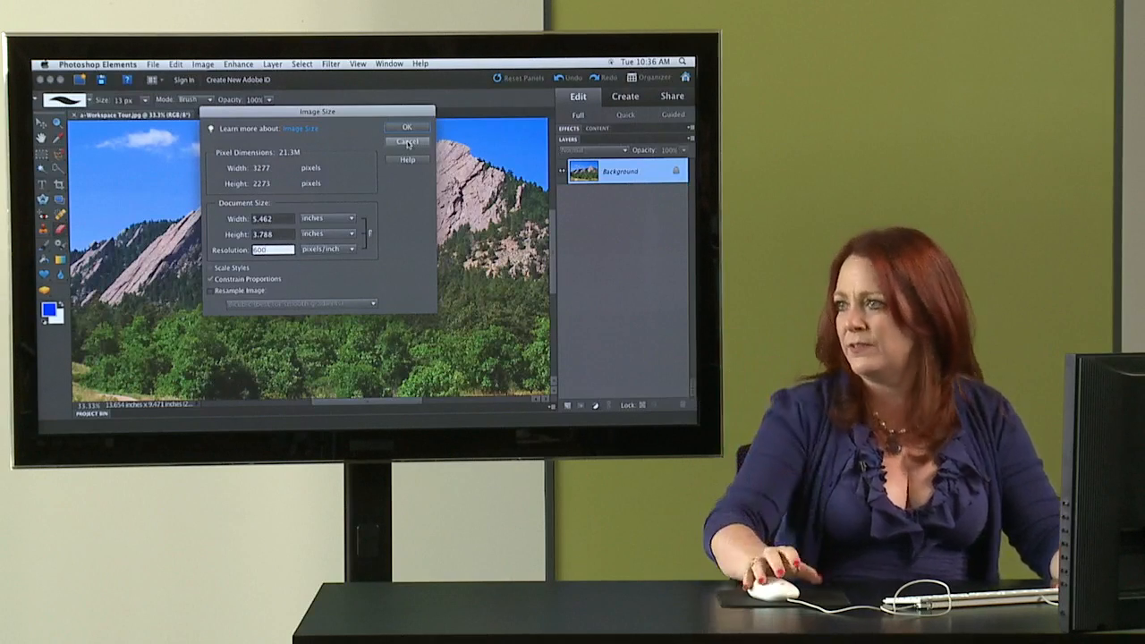
# Cancel the Image Size changes and switch the editor from Full to Quick mode.
pyautogui.click(406, 143)
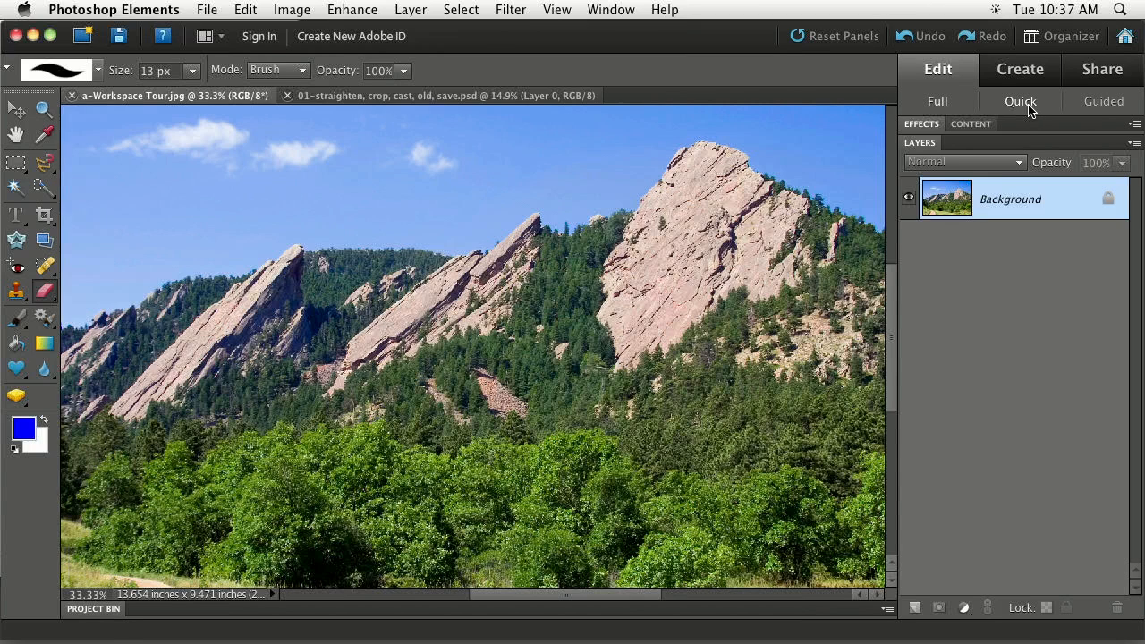
pyautogui.moveTo(1027, 109)
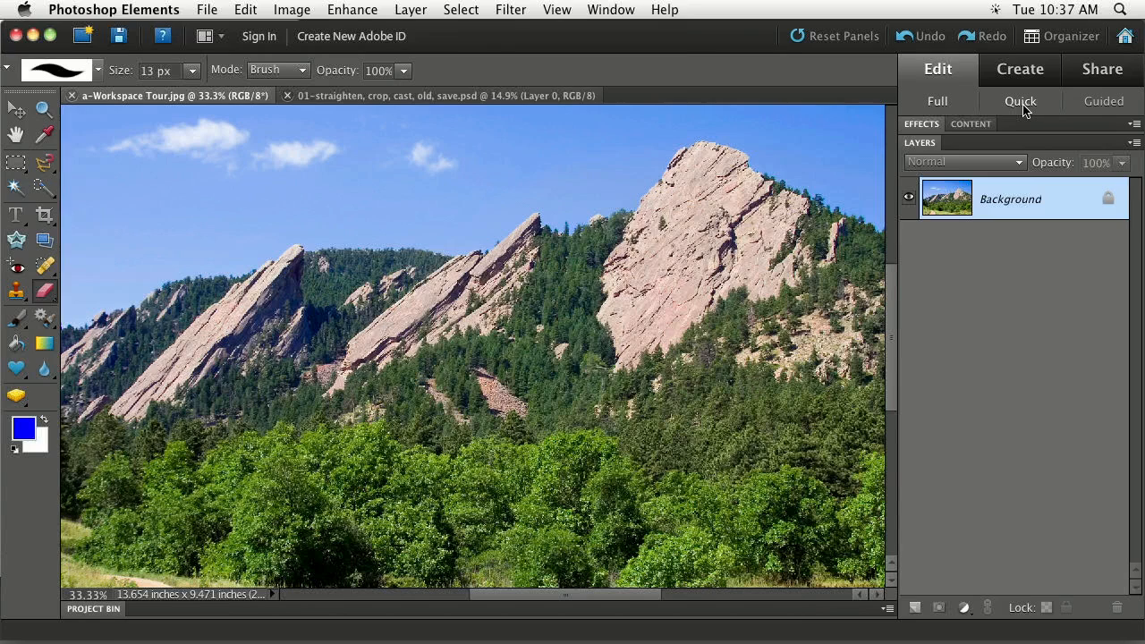
pyautogui.click(1019, 100)
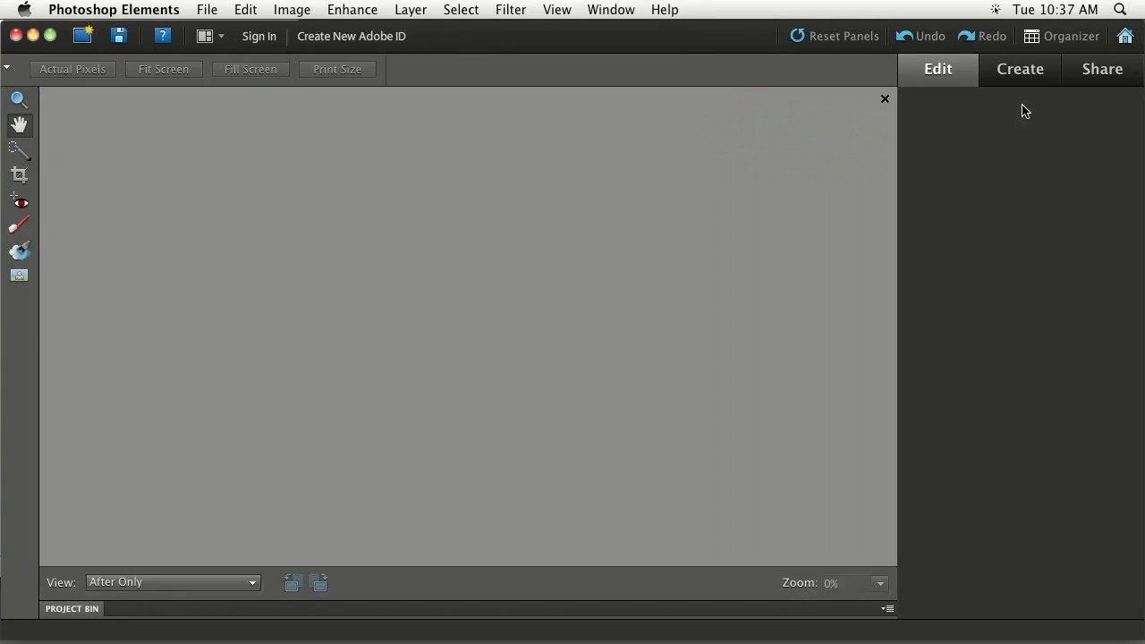